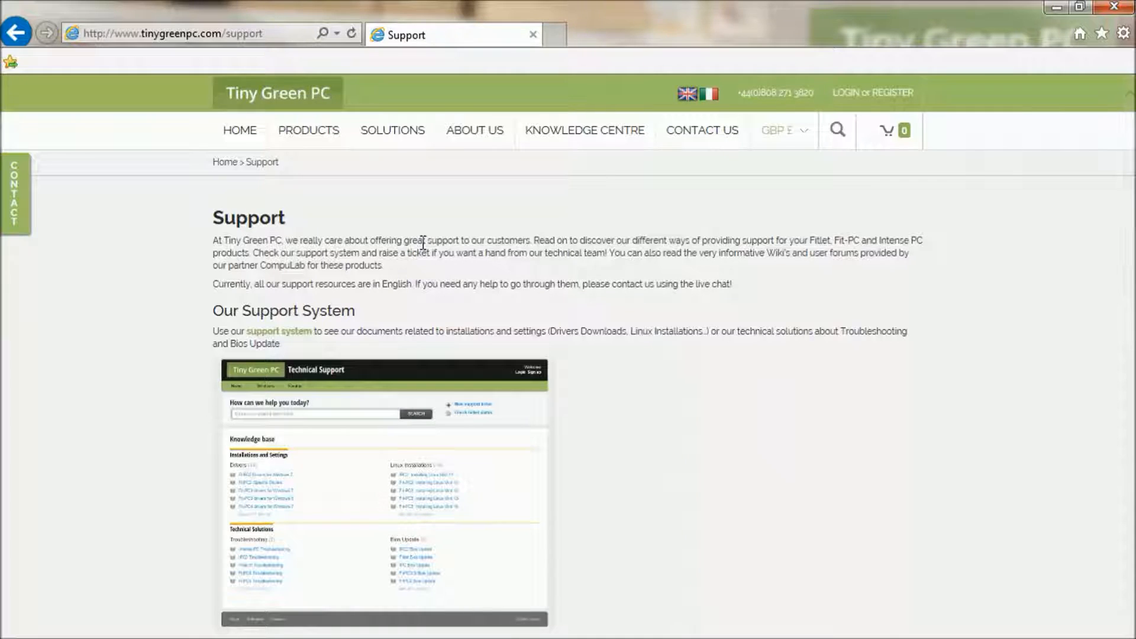
Step: Open the new support ticket form from the portal page
{"action": "scroll", "scroll_direction": "down", "scroll_amount": 3}
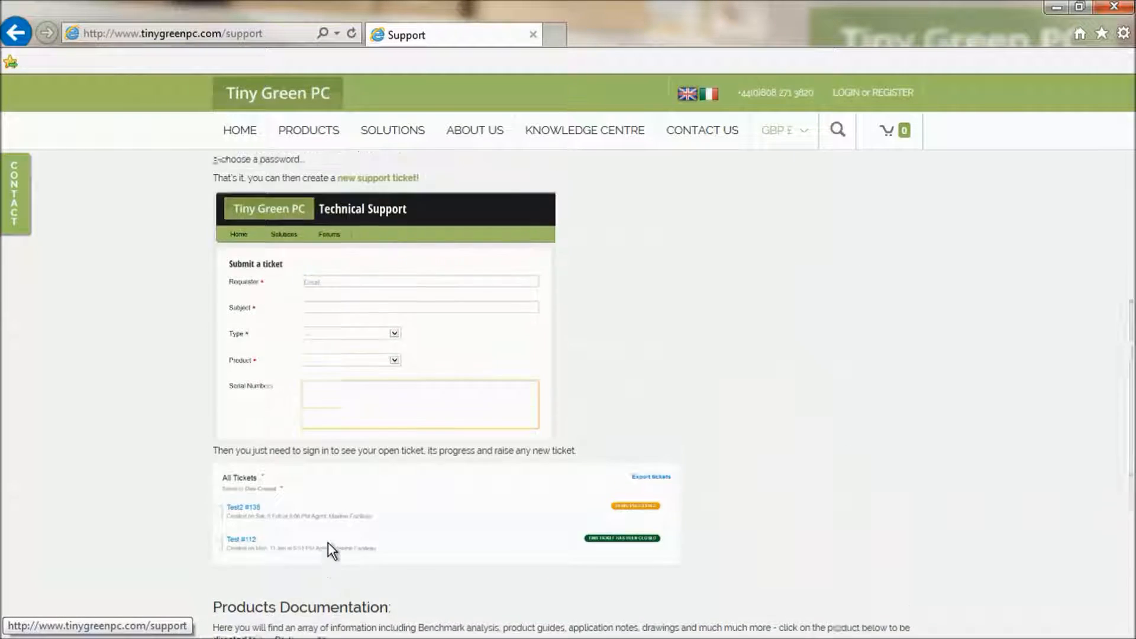
{"action": "scroll", "scroll_direction": "up", "scroll_amount": 3}
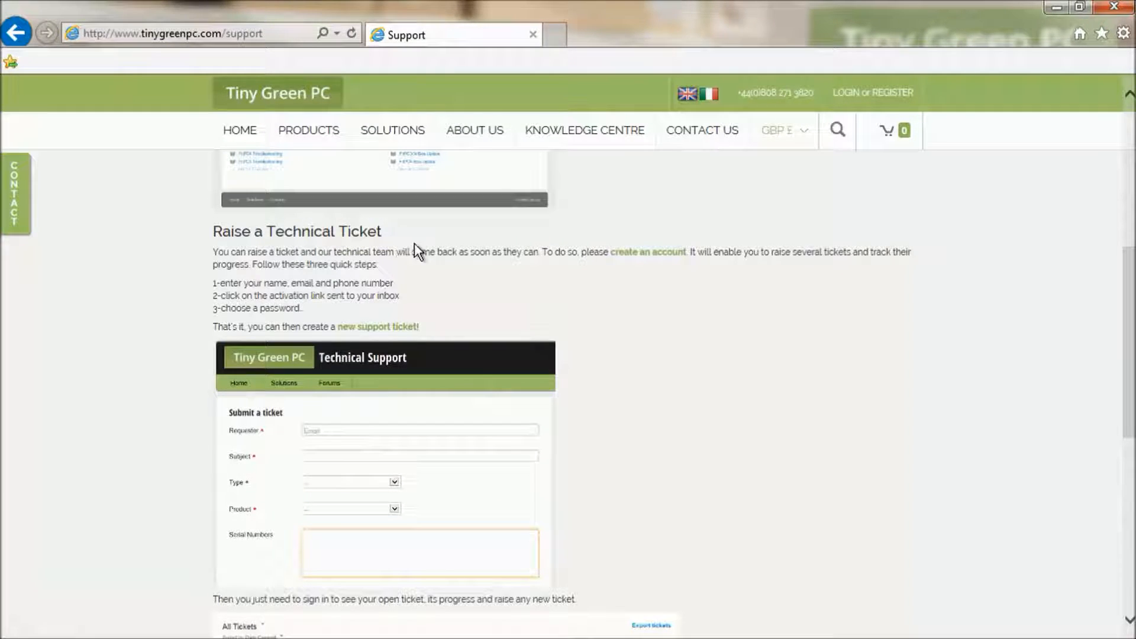
{"action": "mouse_move", "coordinate": [647, 252]}
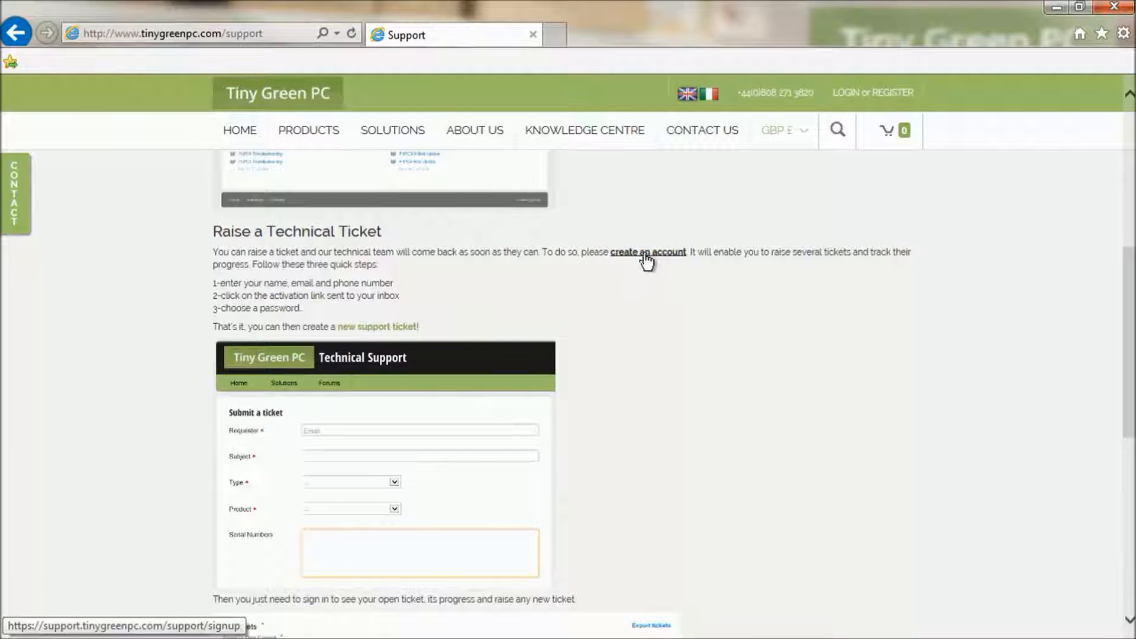
{"action": "mouse_move", "coordinate": [646, 252]}
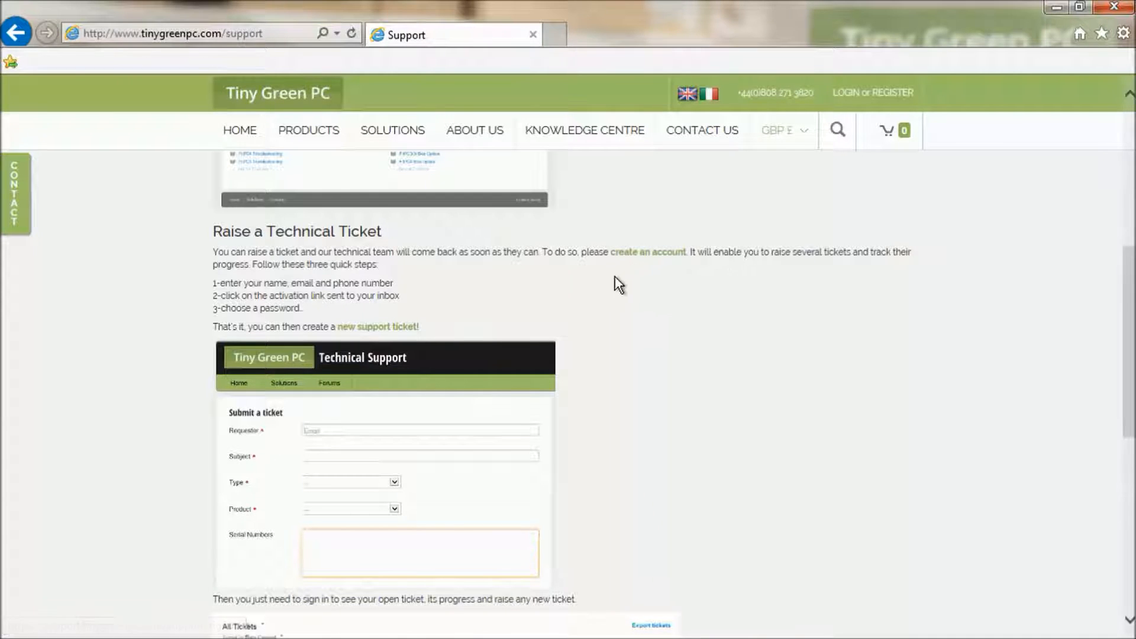
{"action": "mouse_move", "coordinate": [377, 326]}
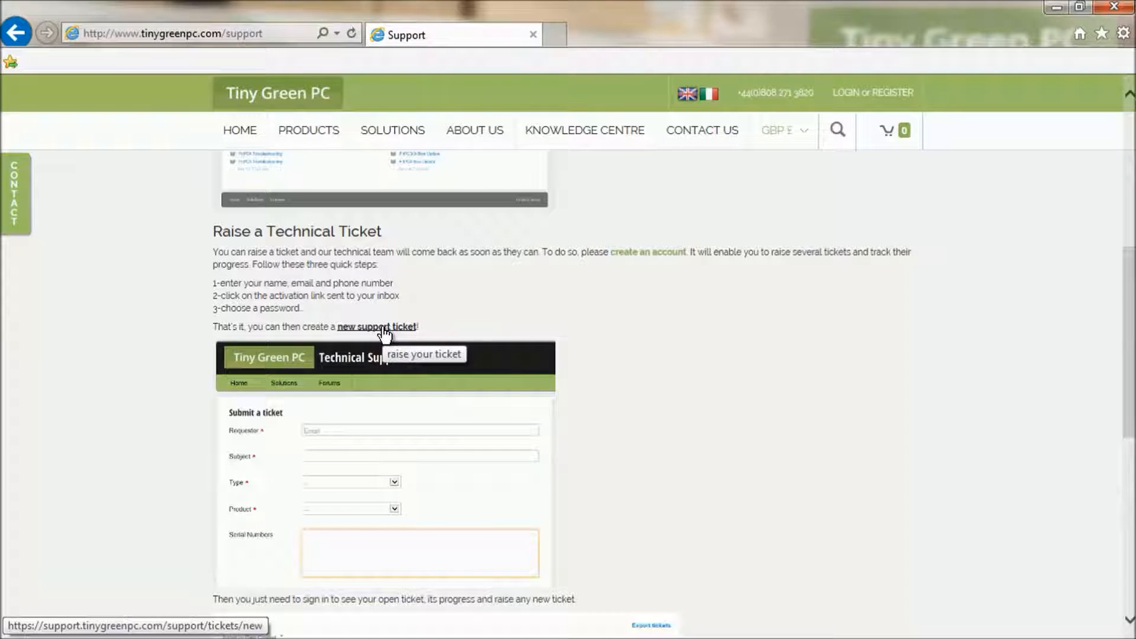
{"action": "left_click", "coordinate": [376, 326]}
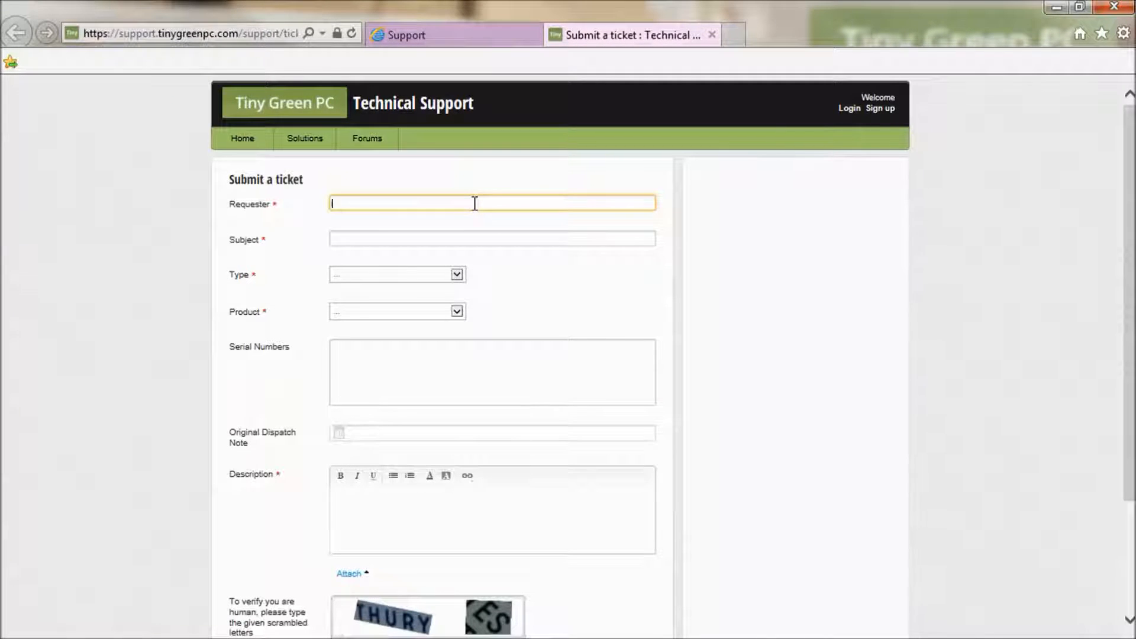
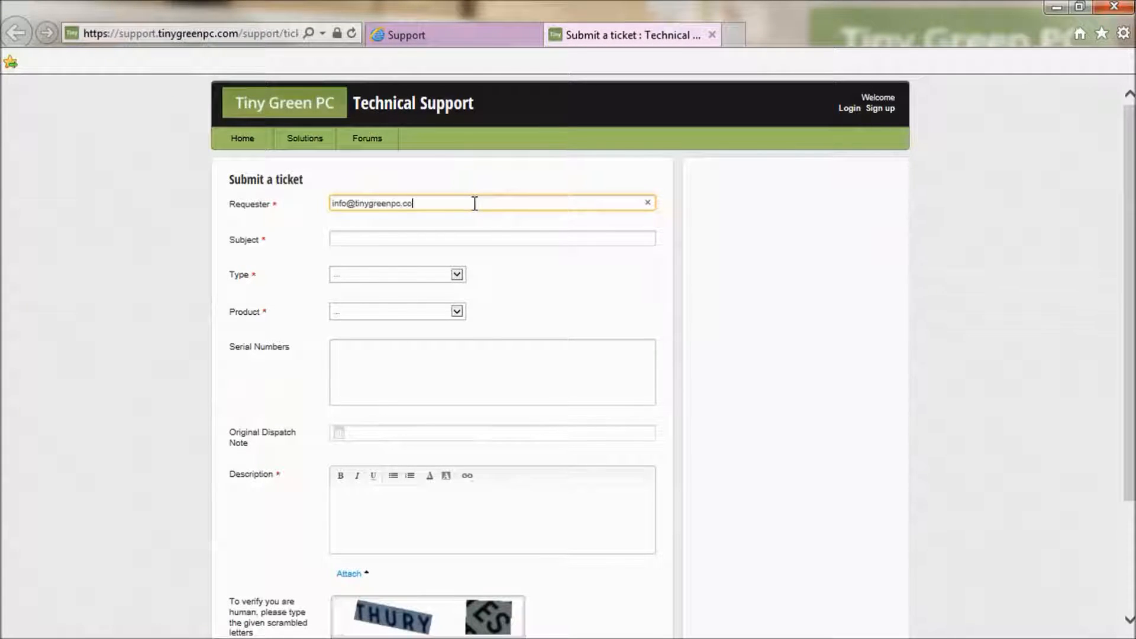
{"action": "type", "text": "Intense PC i7"}
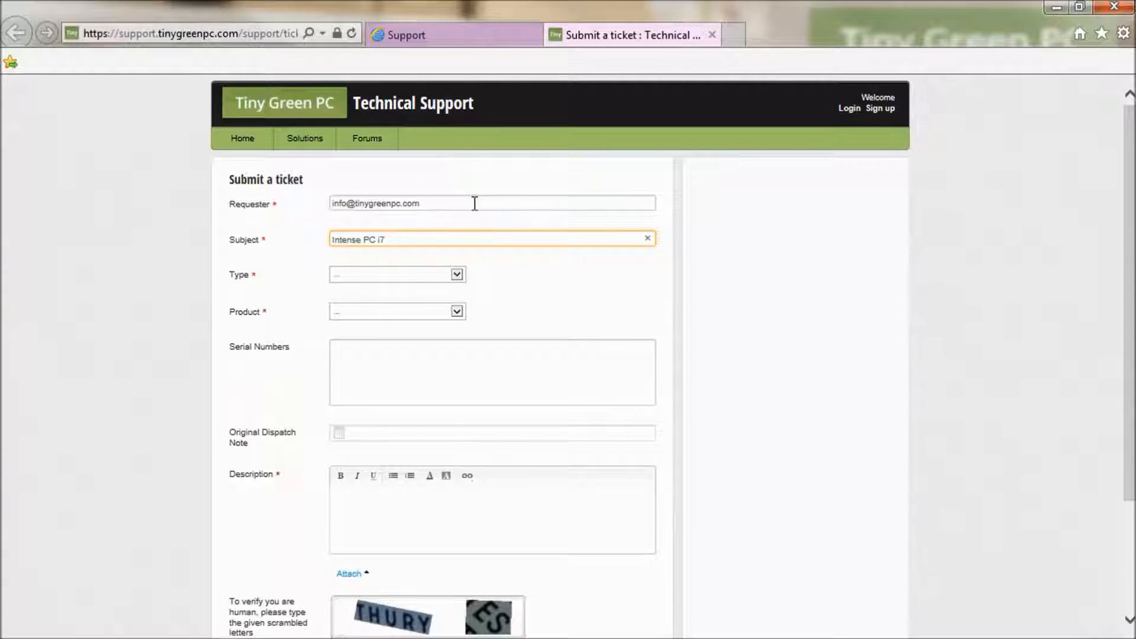
{"action": "type", "text": "- Shuts dow"}
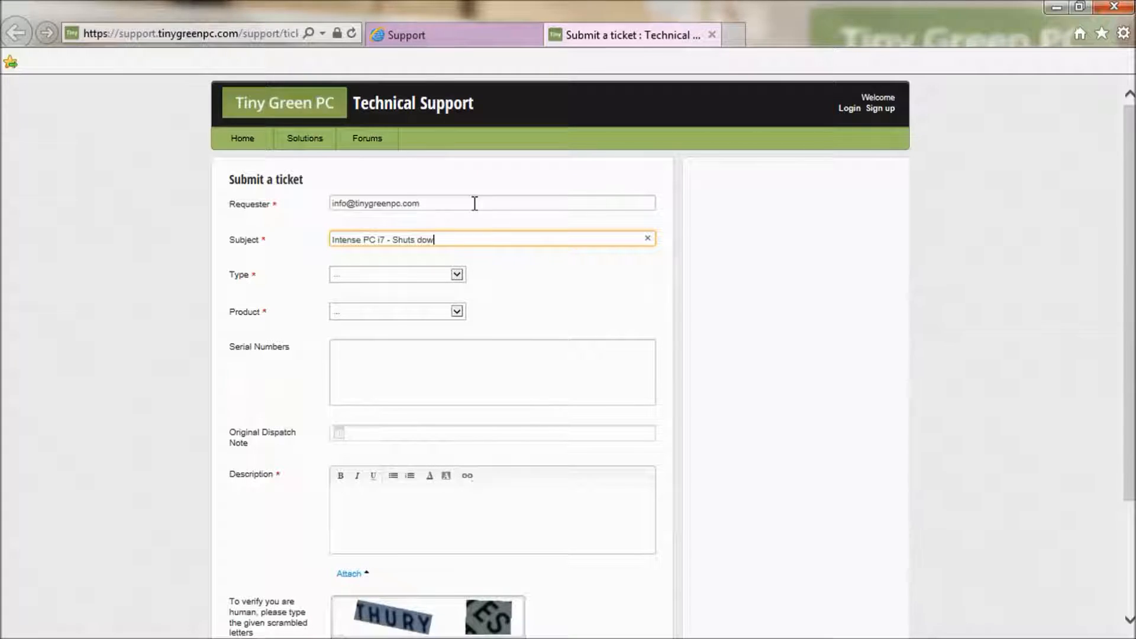
{"action": "type", "text": "n after"}
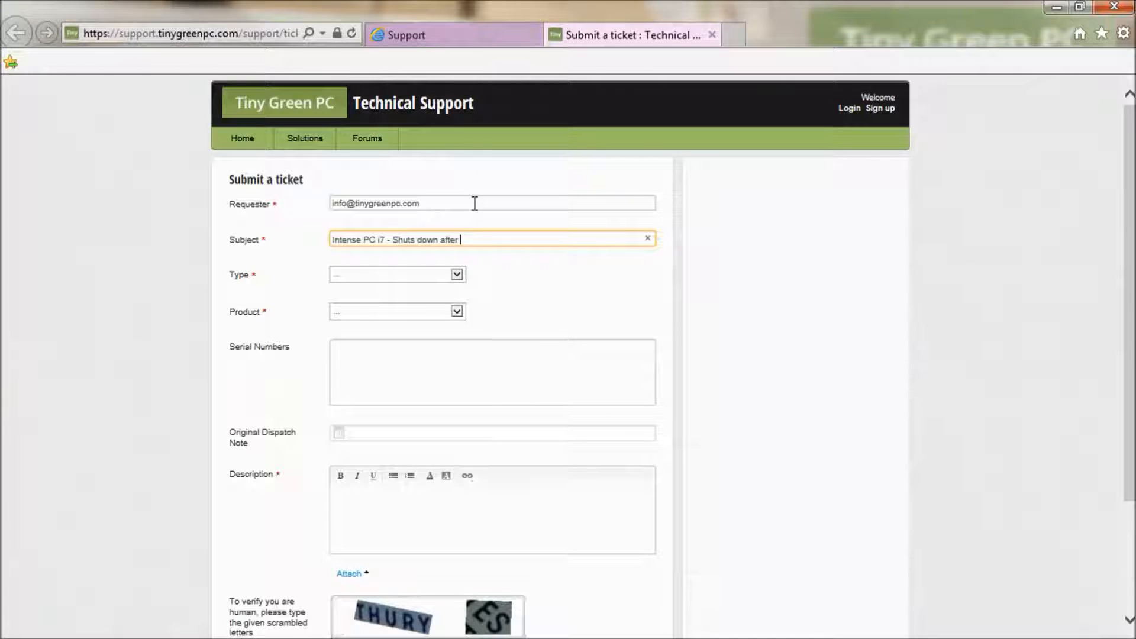
{"action": "type", "text": "30 min"}
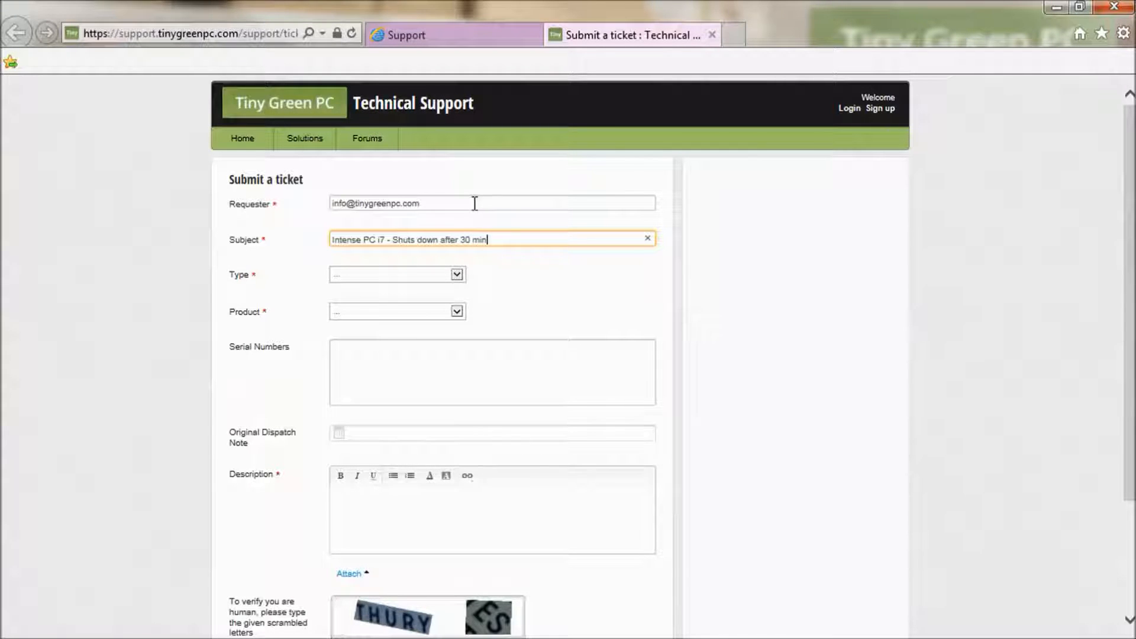
{"action": "mouse_move", "coordinate": [503, 268]}
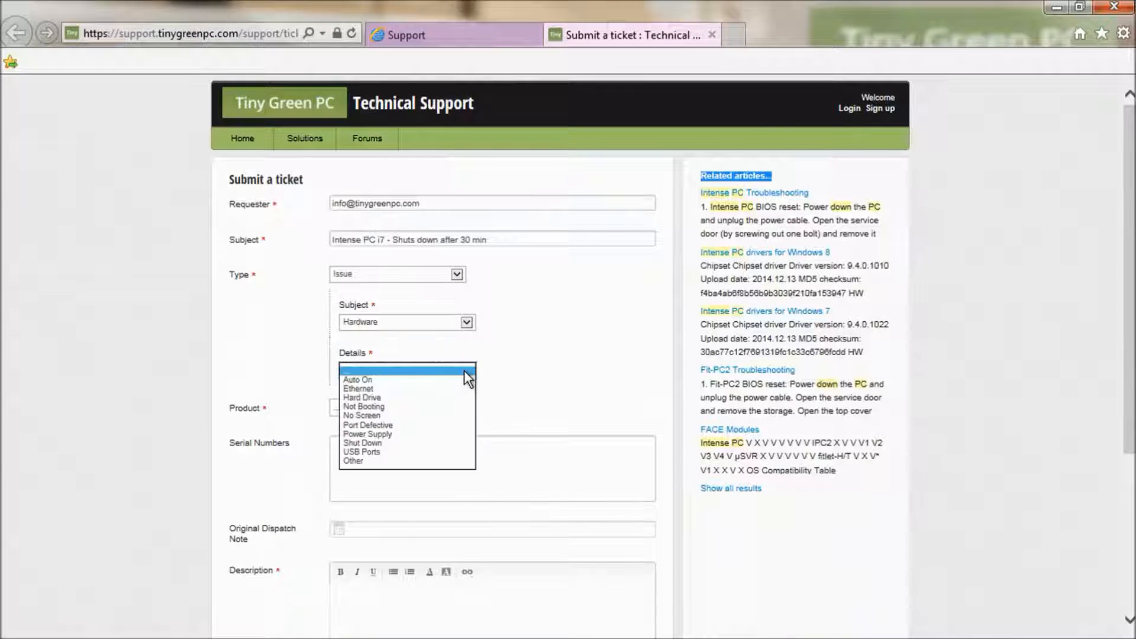
Step: Set Details to Shut Down, Product to Intense PC, and Model to IPC-i7
{"action": "left_click", "coordinate": [464, 416]}
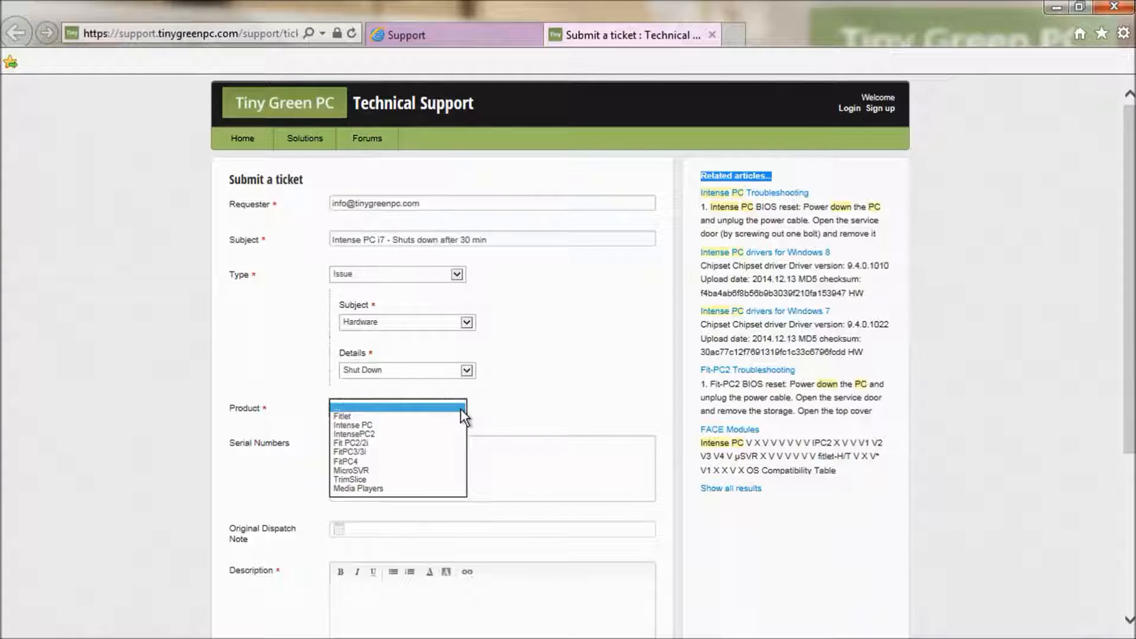
{"action": "left_click", "coordinate": [352, 425]}
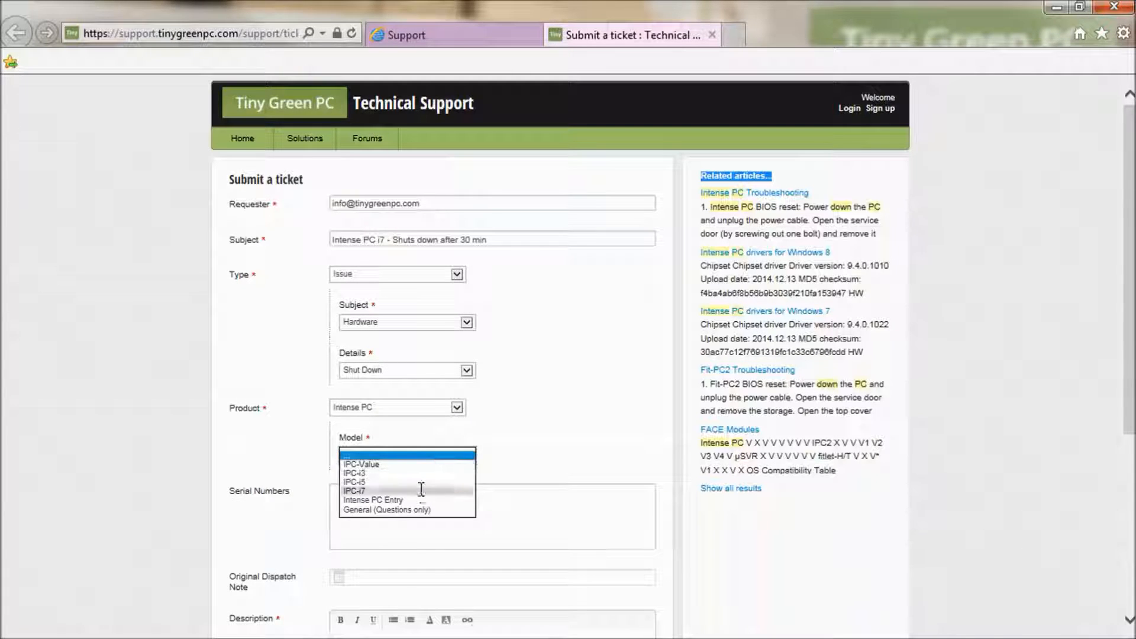
{"action": "left_click", "coordinate": [354, 491]}
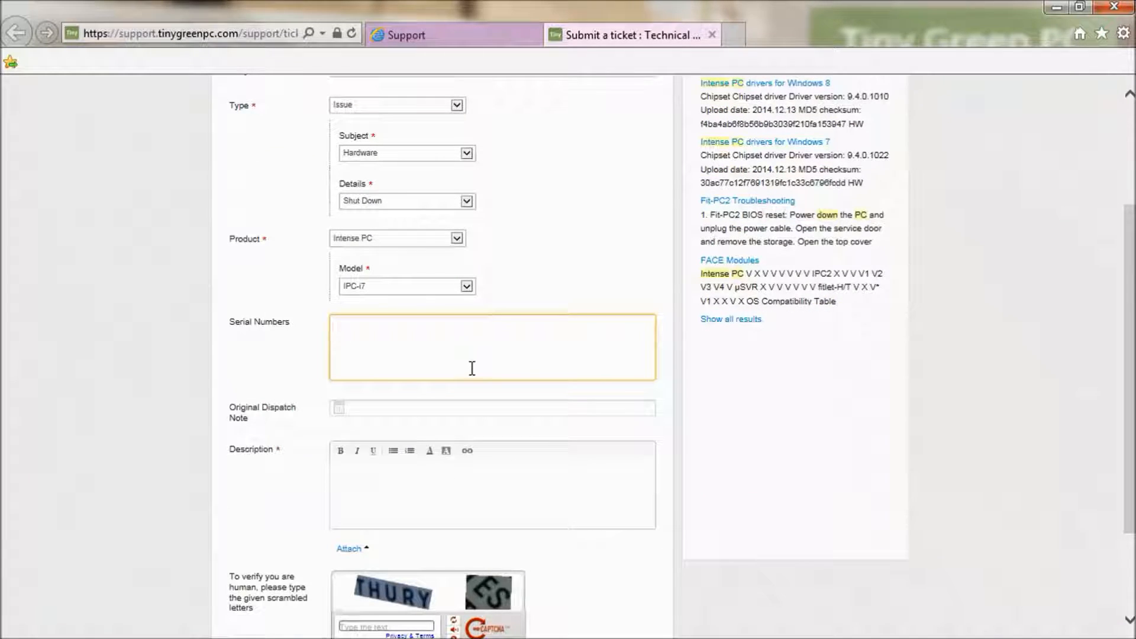
{"action": "type", "text": "1131211-00033"}
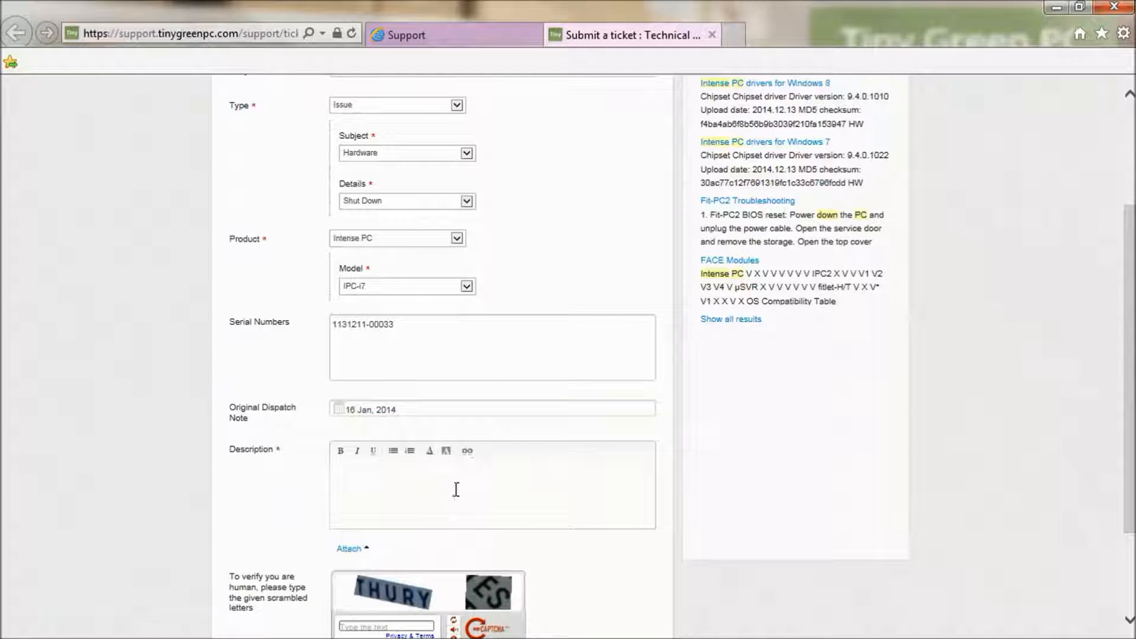
{"action": "type", "text": "My IPC-i7 a"}
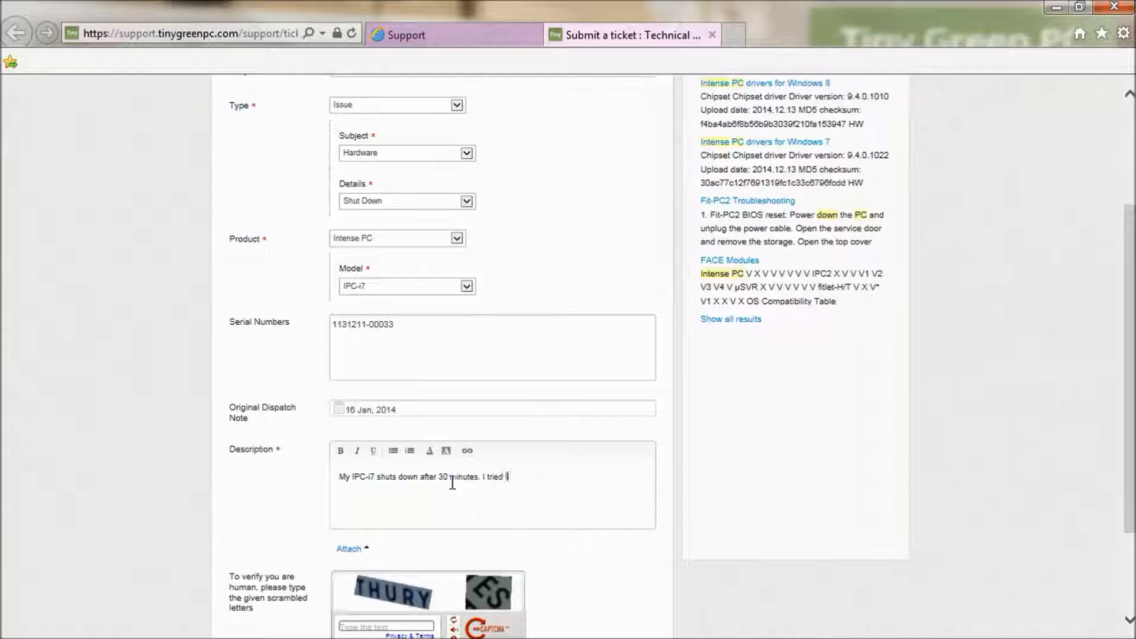
Step: Note memory and HDD swaps didn't help, request troubleshooting or RMA, sign 'Best regards, Customer'
{"action": "type", "text": "to change the memory"}
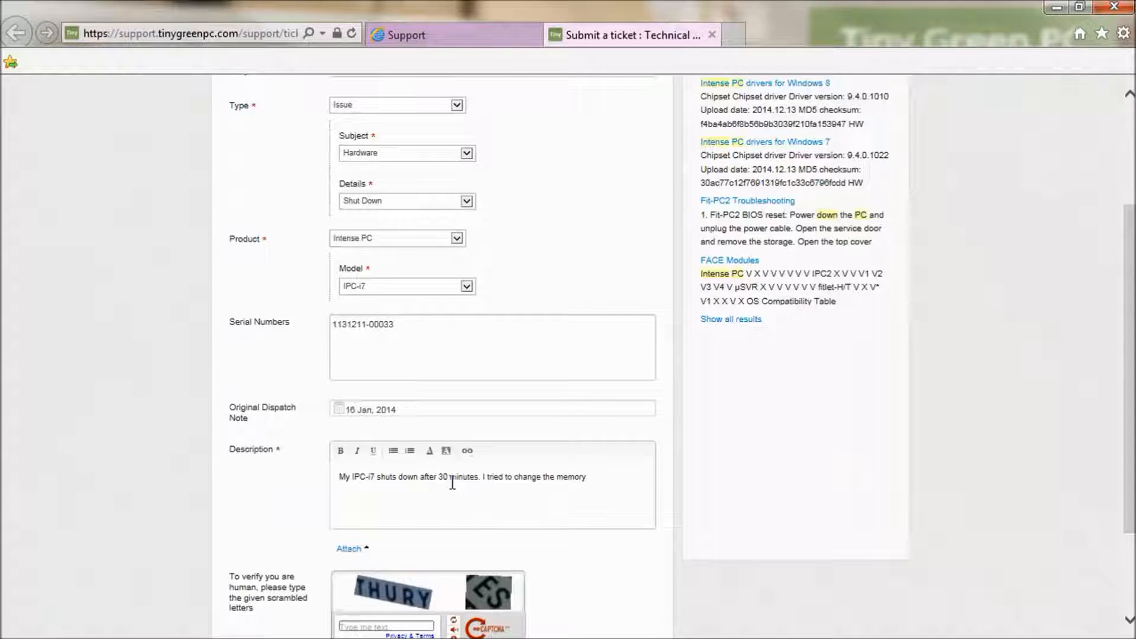
{"action": "type", "text": "and HDD but issue pe"}
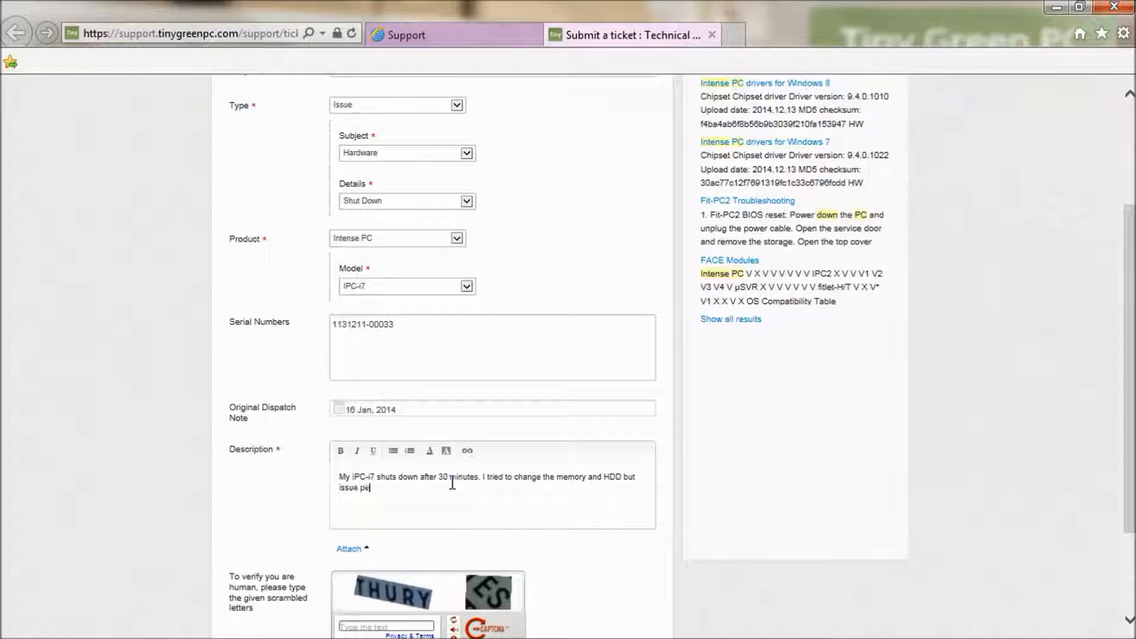
{"action": "type", "text": "rsists."}
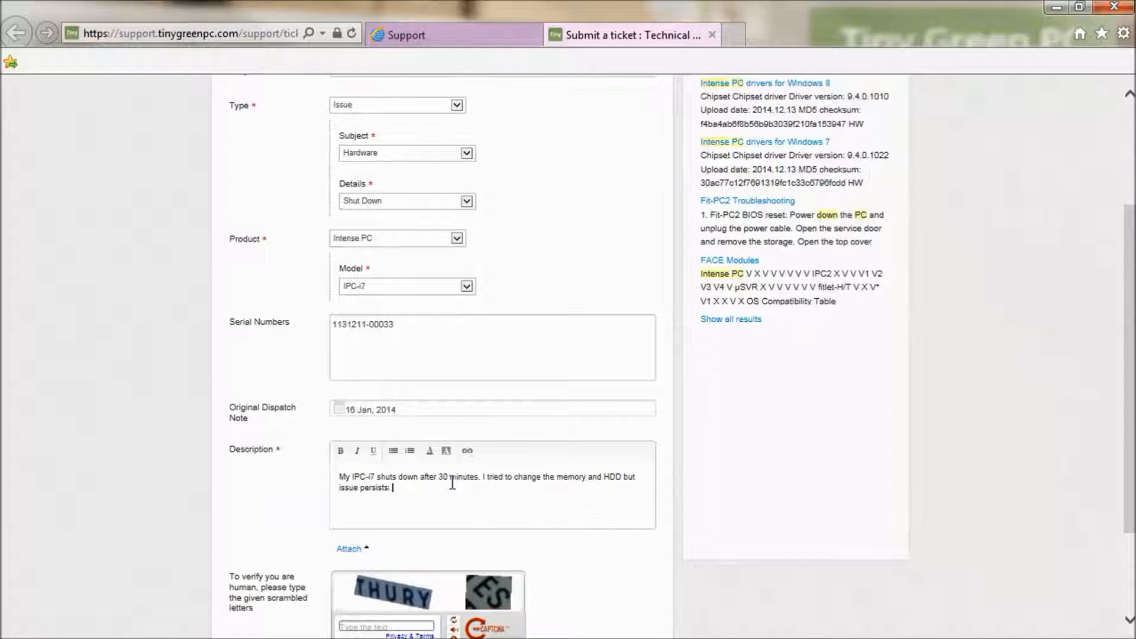
{"action": "type", "text": "Please give me the"}
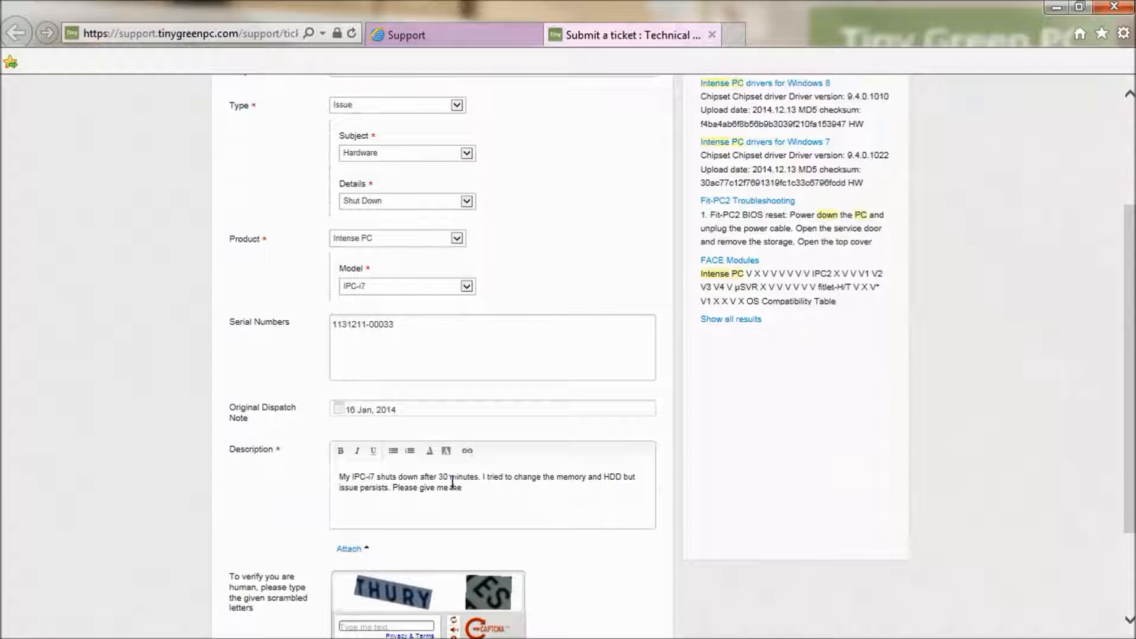
{"action": "type", "text": "next step"}
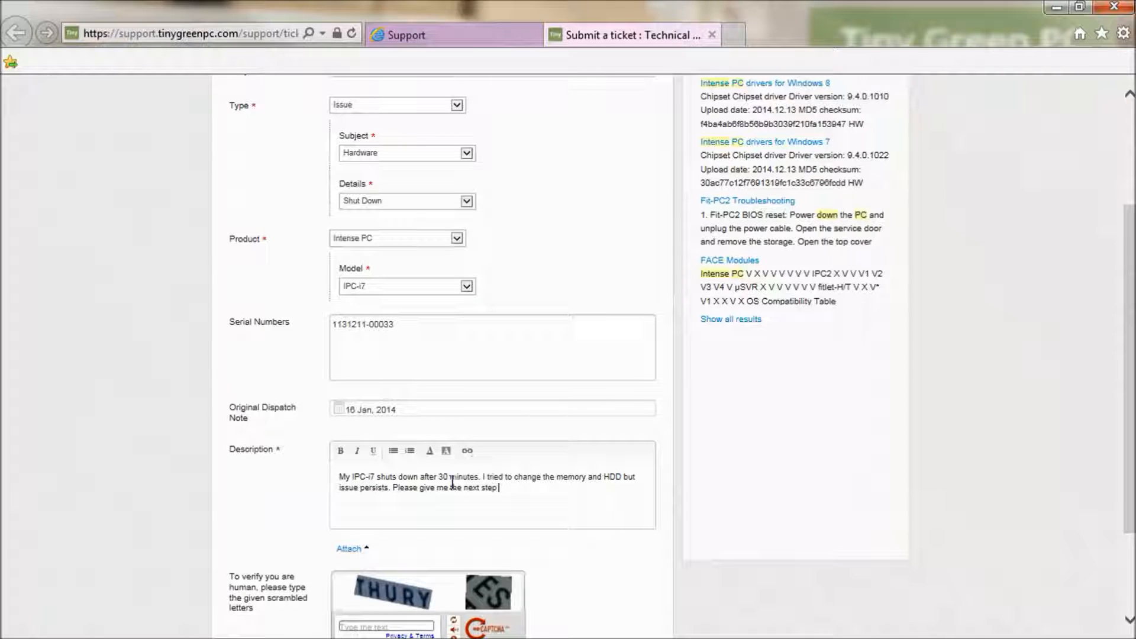
{"action": "type", "text": "for troubleshooting"}
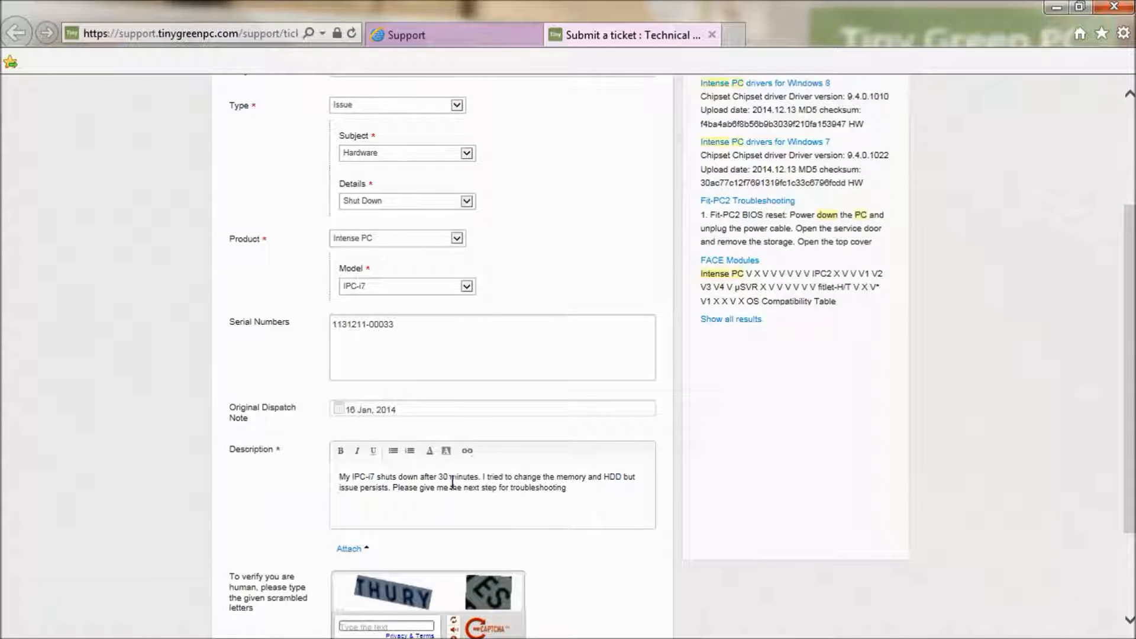
{"action": "type", "text": "or RMA procedure"}
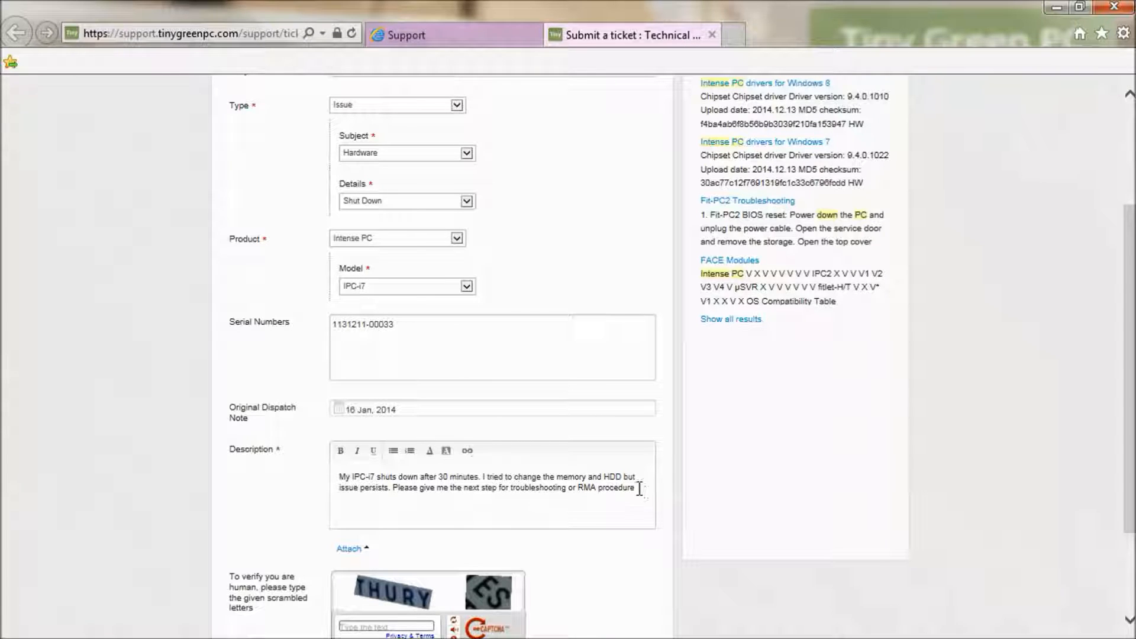
{"action": "type", "text": "Best regards"}
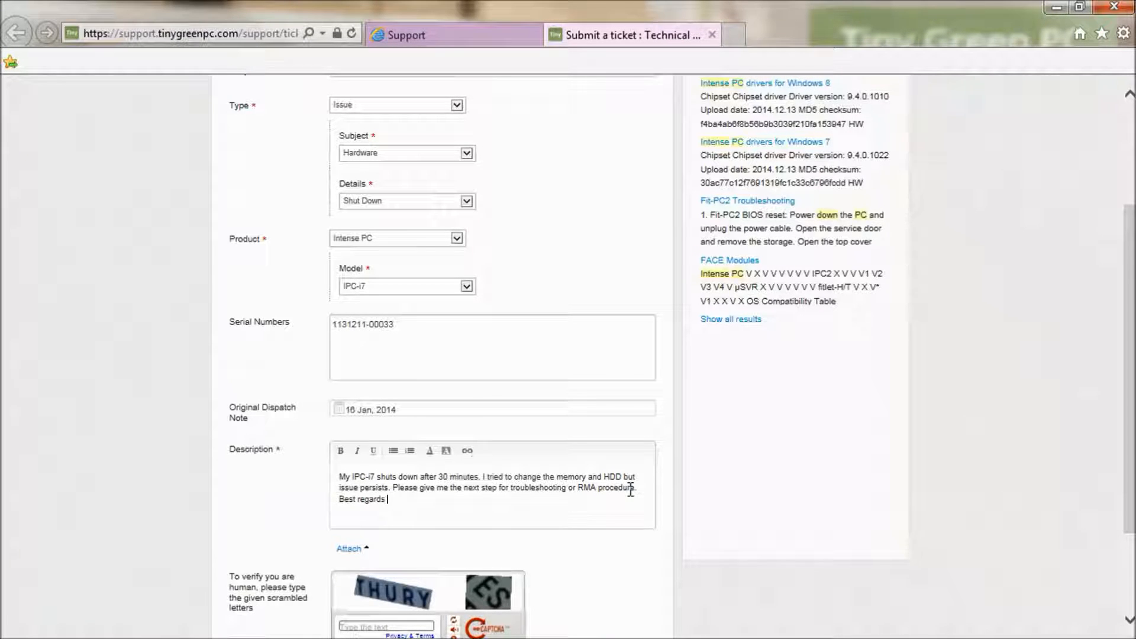
{"action": "type", "text": "Customer"}
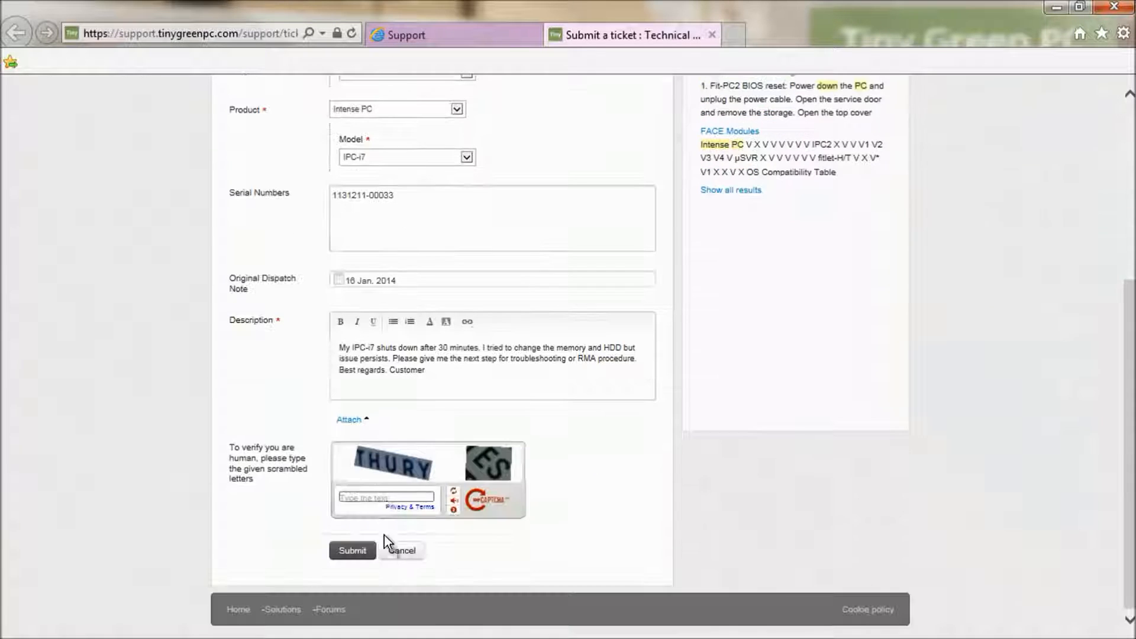
Step: Enter CAPTCHA 'Thury' and submit the support ticket
{"action": "type", "text": "Thury"}
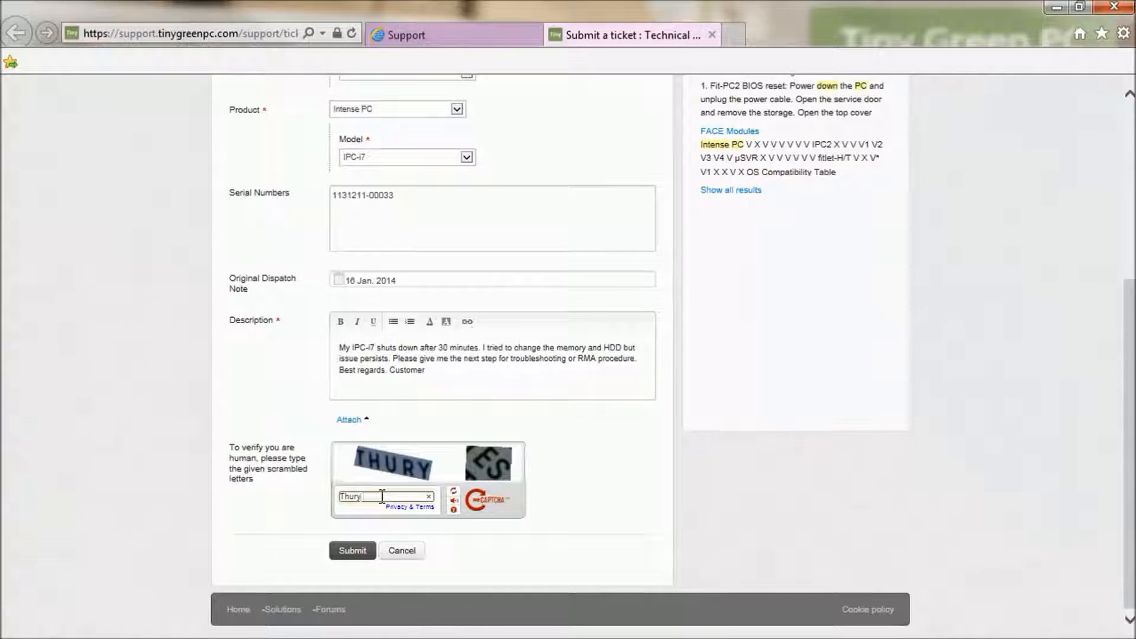
{"action": "left_click", "coordinate": [352, 550]}
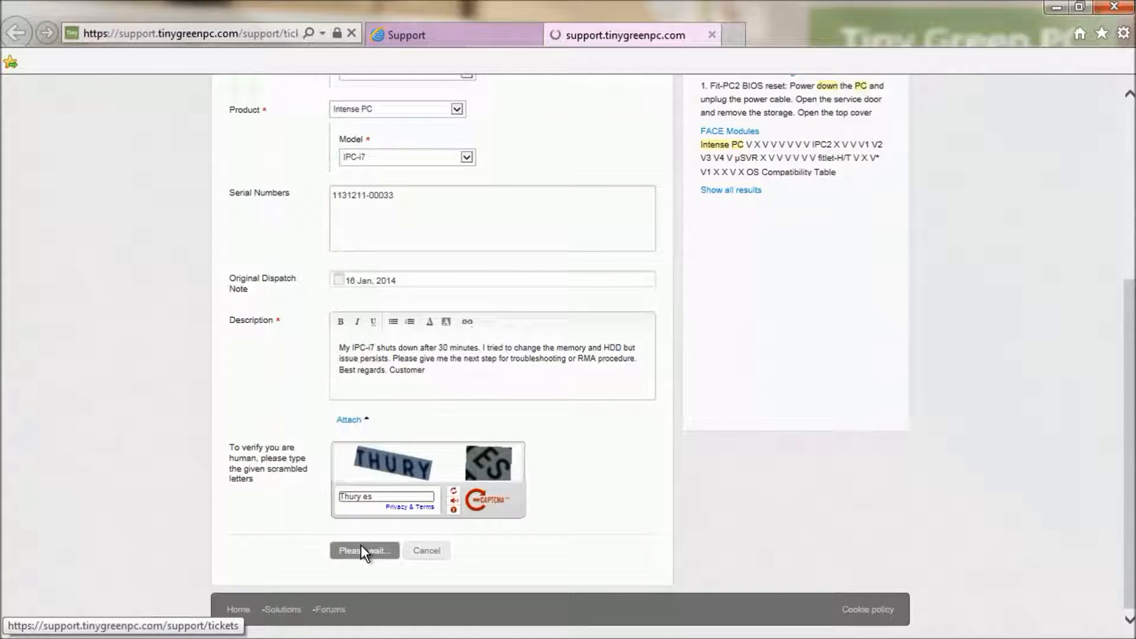
{"action": "left_click", "coordinate": [364, 551]}
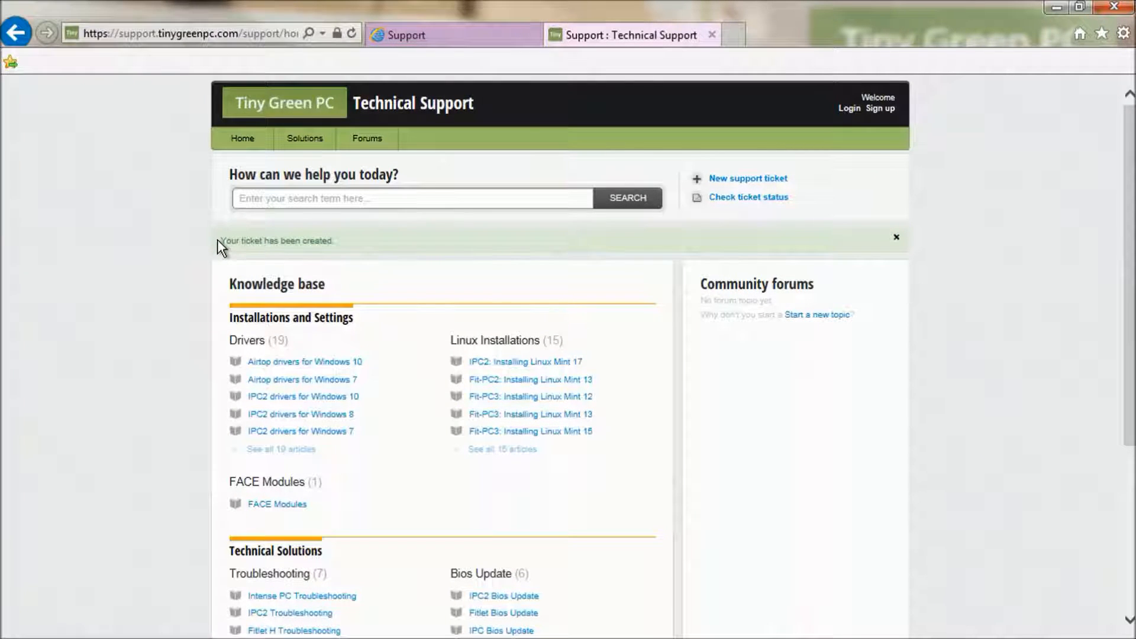
{"action": "left_click", "coordinate": [849, 108]}
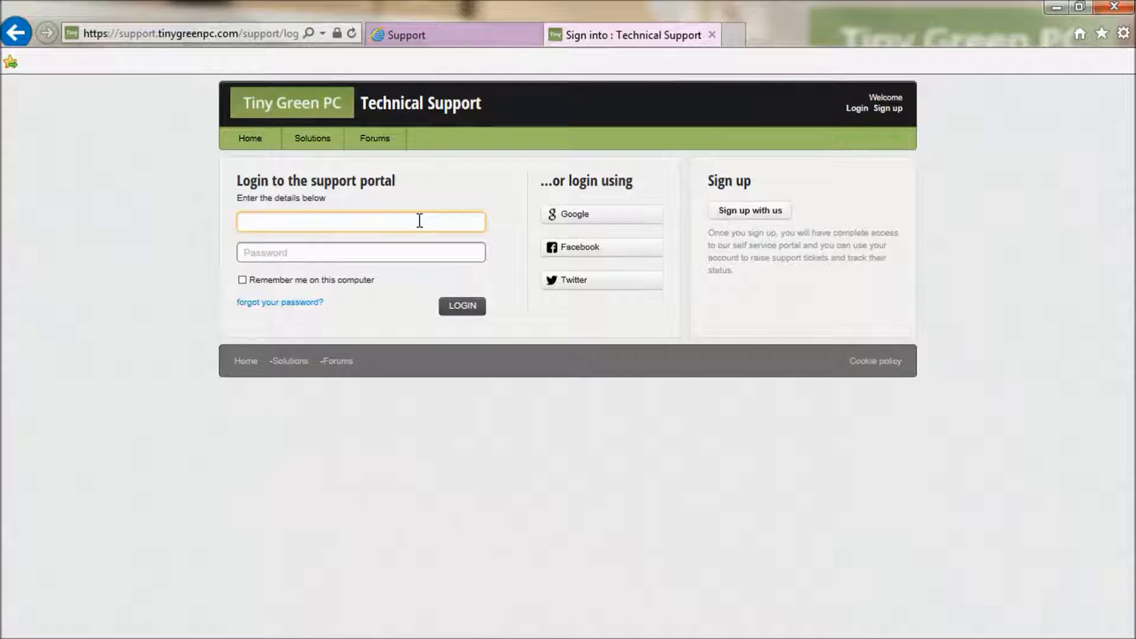
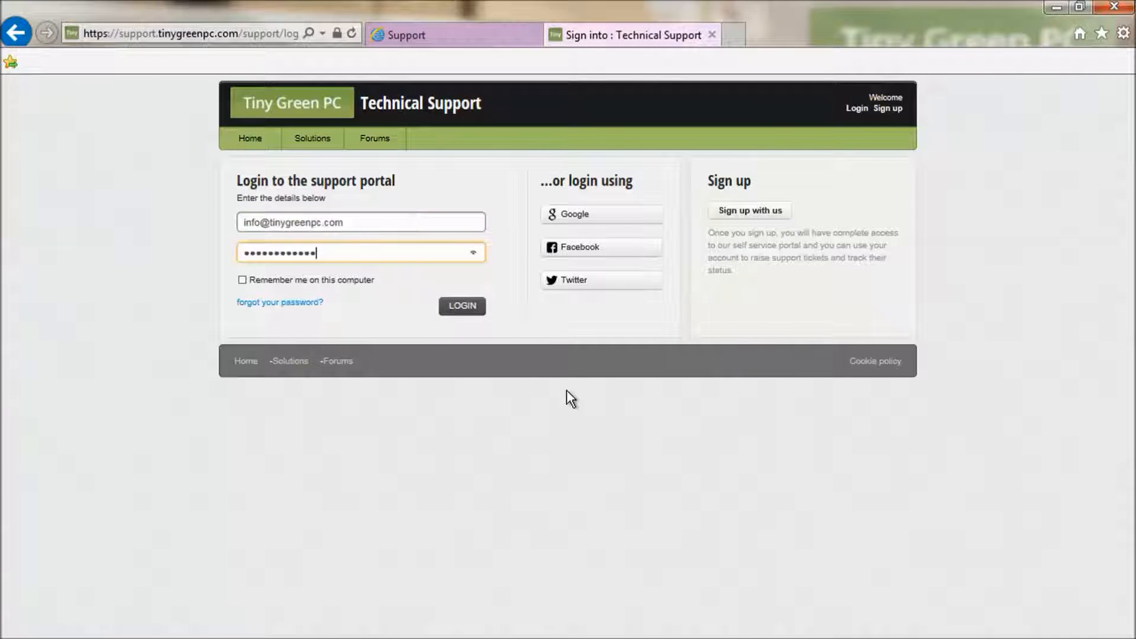
{"action": "left_click", "coordinate": [462, 306]}
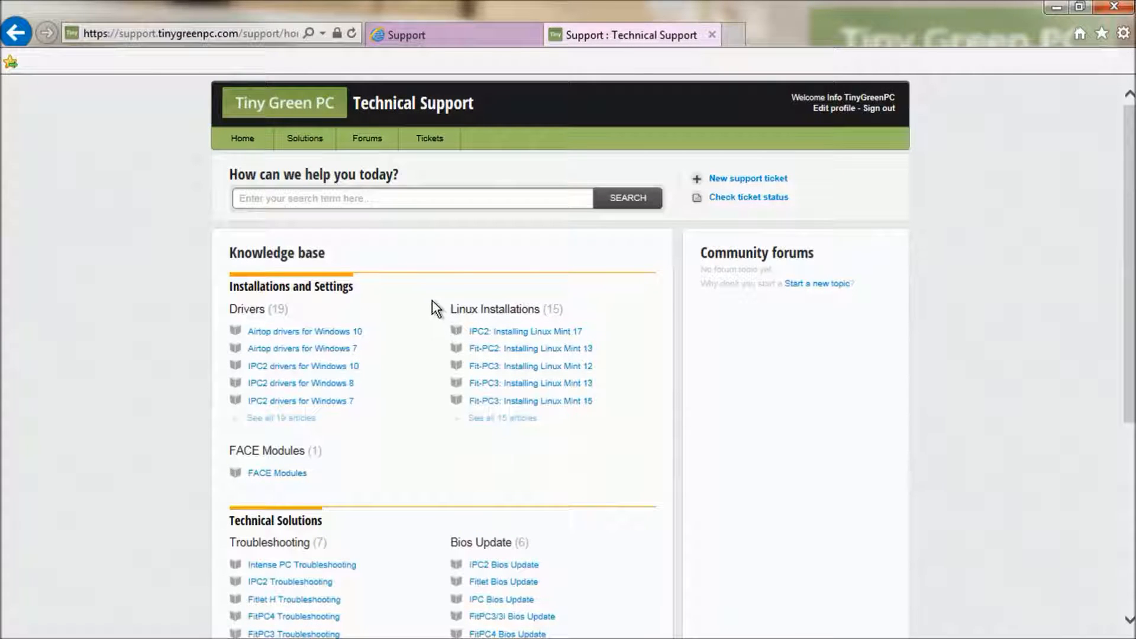
{"action": "left_click", "coordinate": [429, 138]}
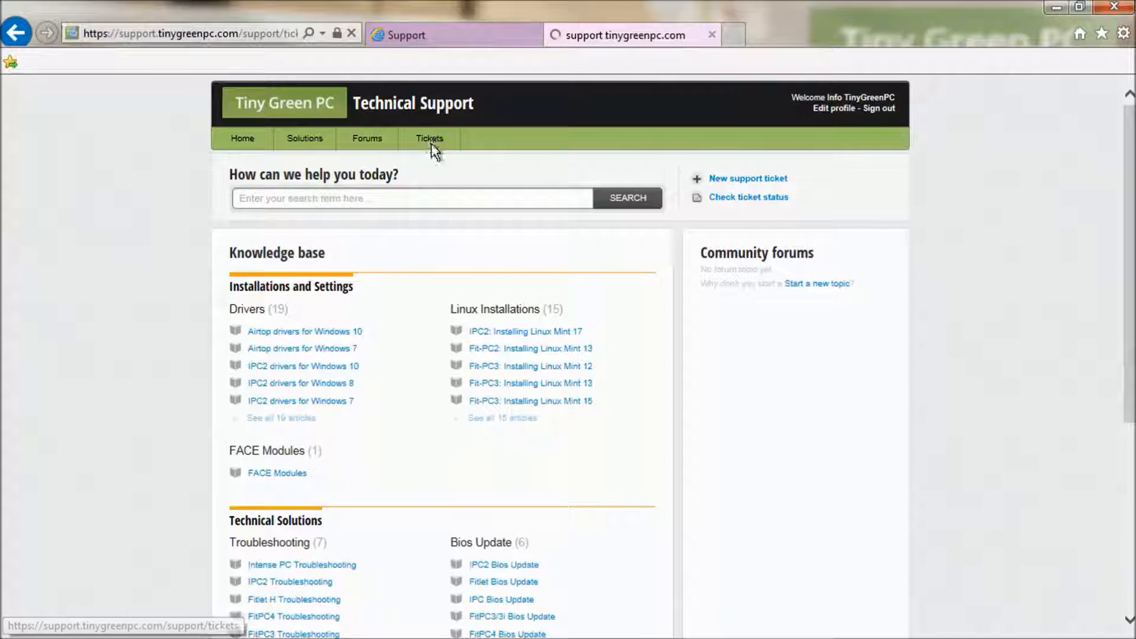
{"action": "left_click", "coordinate": [429, 138]}
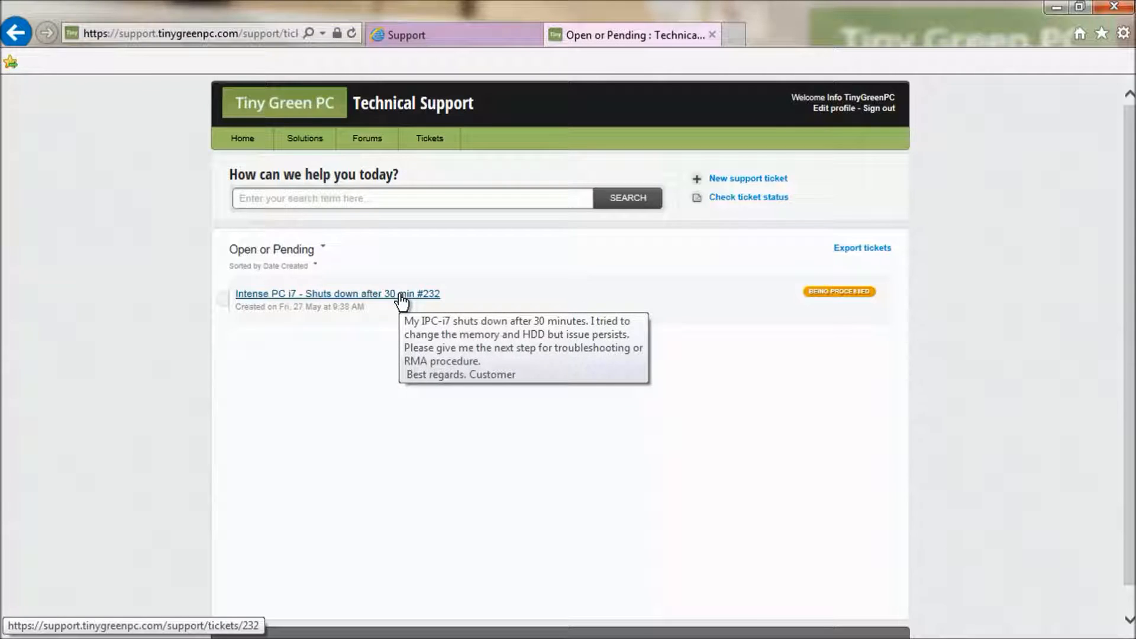